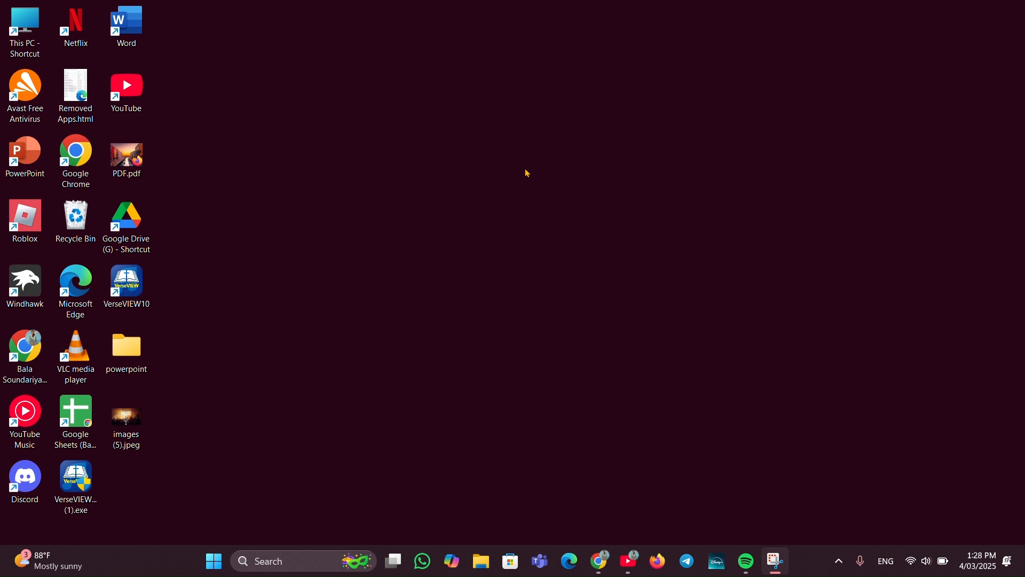
pyautogui.moveTo(521, 176)
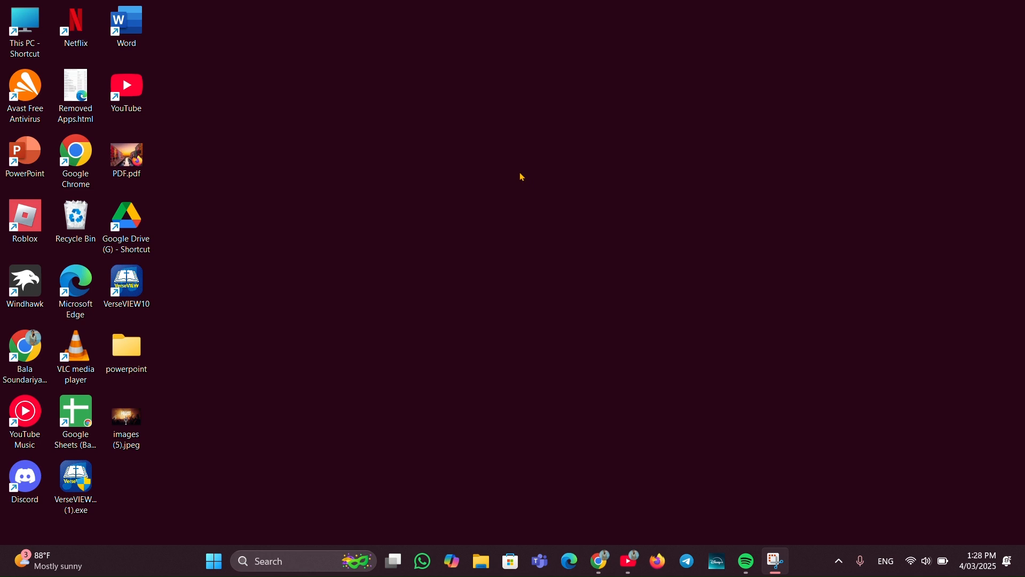
pyautogui.moveTo(214, 561)
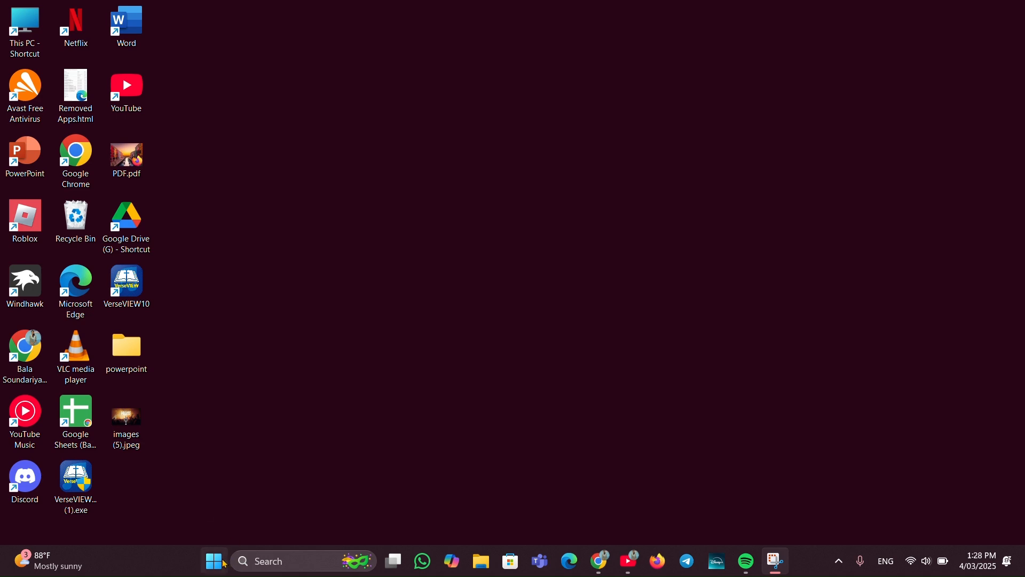
# Reach the Other troubleshooters page in Settings and run the Keyboard troubleshooter
pyautogui.click(213, 560)
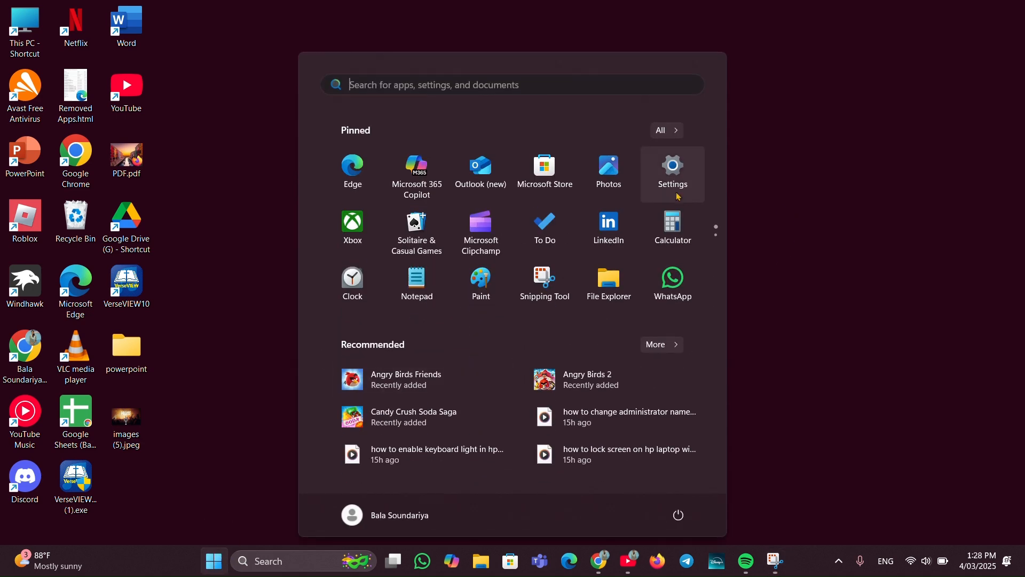
pyautogui.click(672, 170)
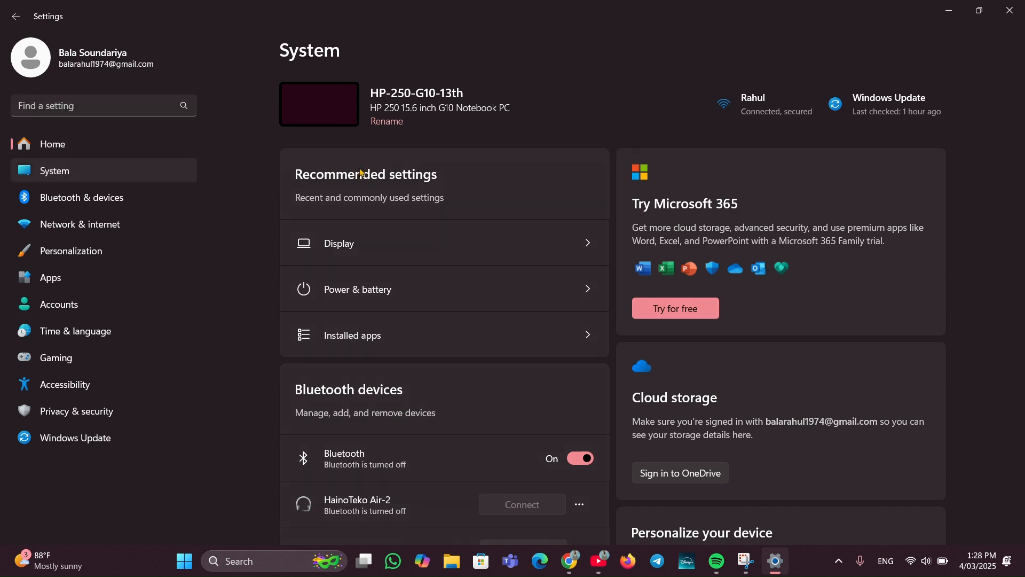
pyautogui.scroll(-3)
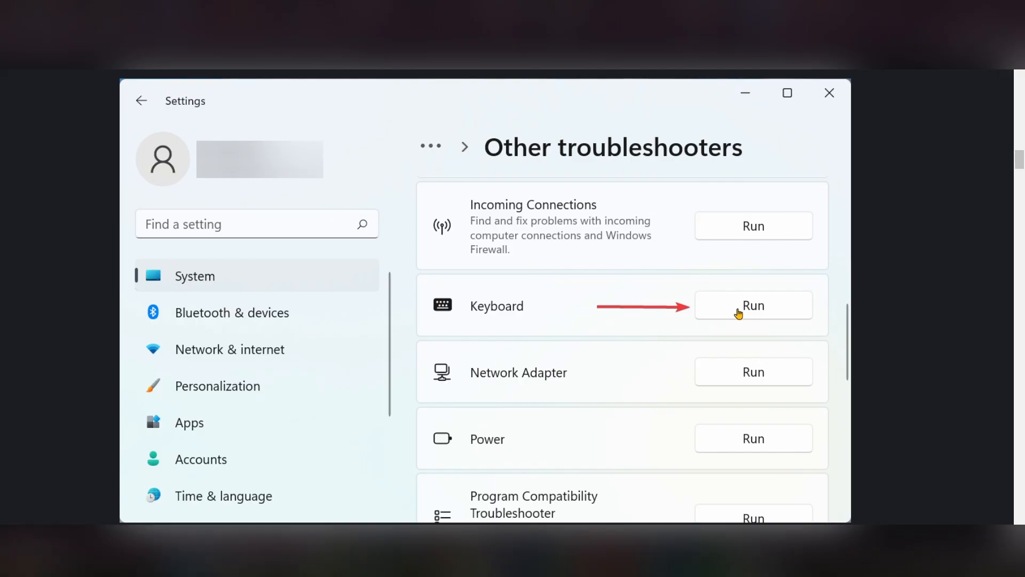
pyautogui.moveTo(767, 317)
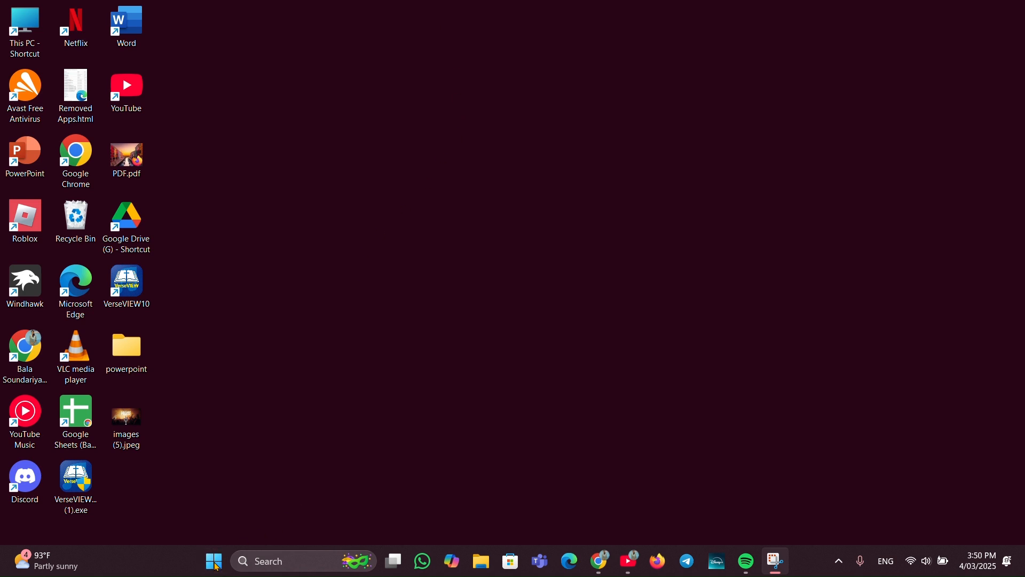
pyautogui.moveTo(234, 276)
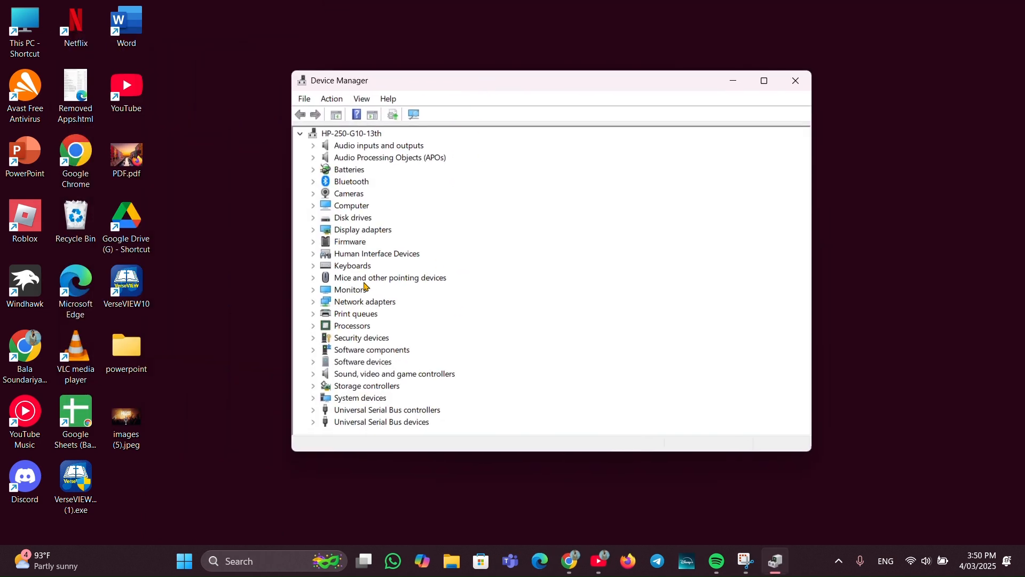
# Expand Keyboards to list HID Keyboard Device and Standard PS/2 Keyboard
pyautogui.click(313, 266)
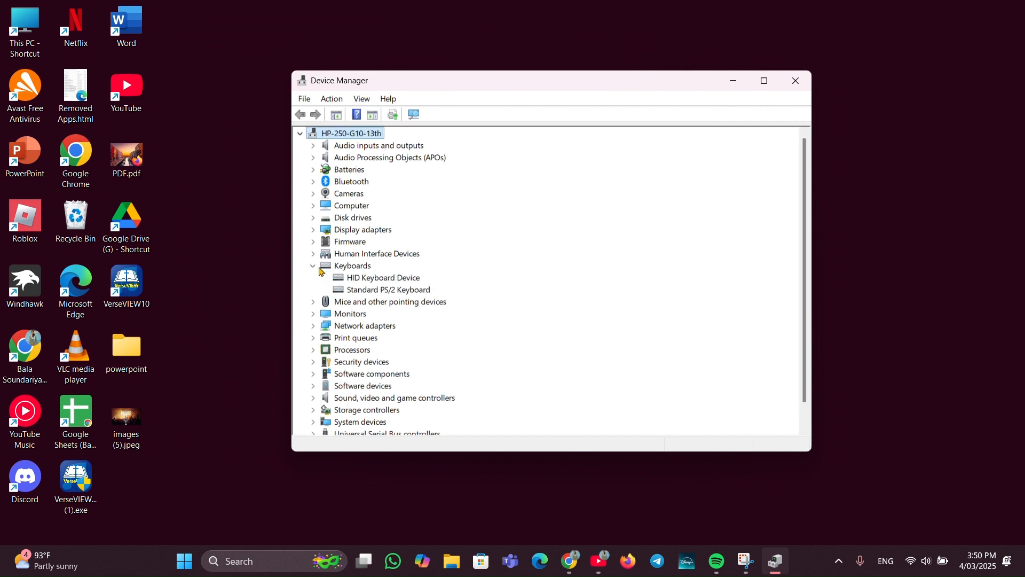
pyautogui.moveTo(410, 278)
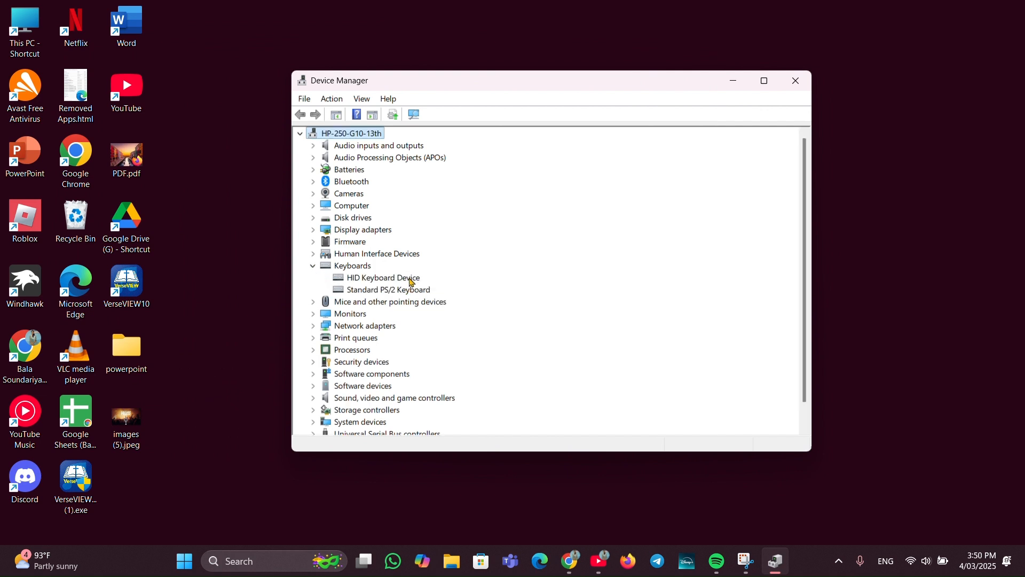
pyautogui.moveTo(395, 286)
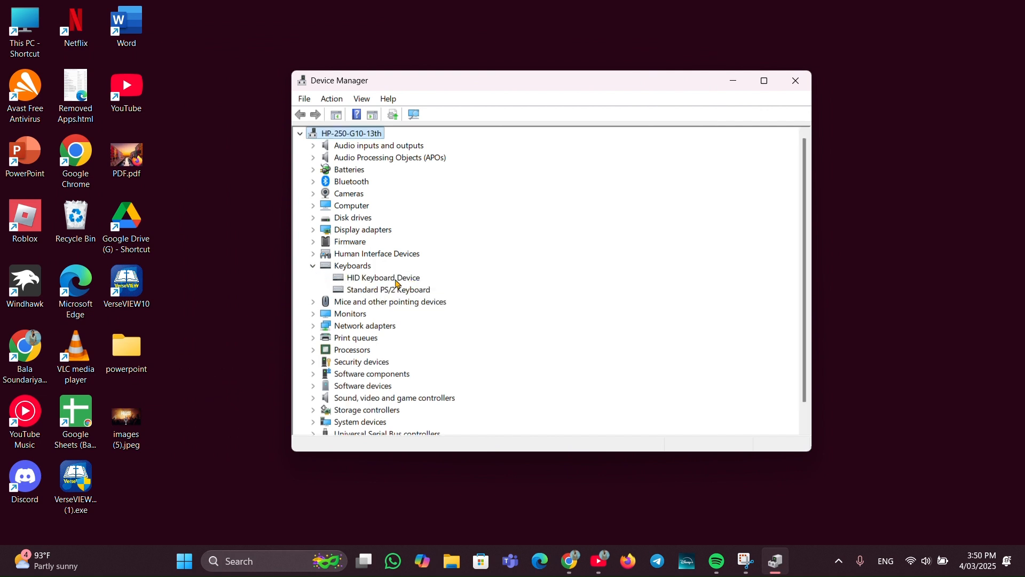
# Start a driver update for HID Keyboard Device, choosing to pick from compatible drivers on this computer
pyautogui.rightClick(382, 278)
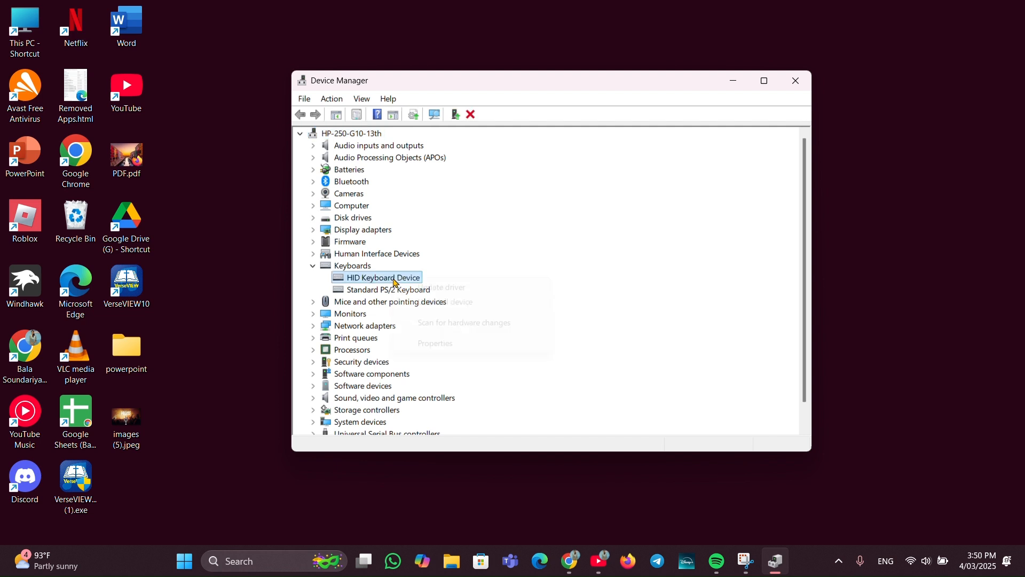
pyautogui.click(437, 286)
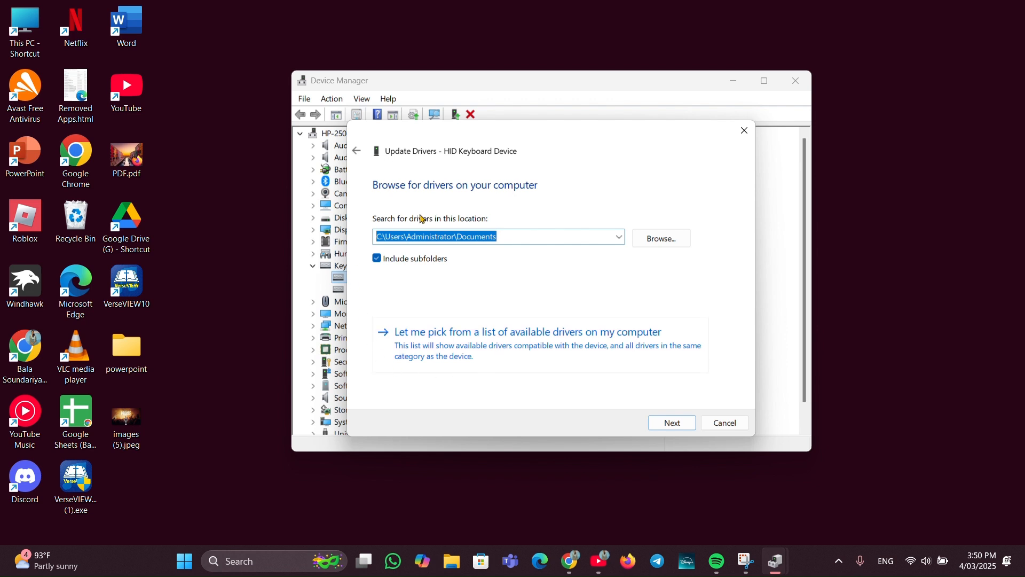
pyautogui.click(357, 150)
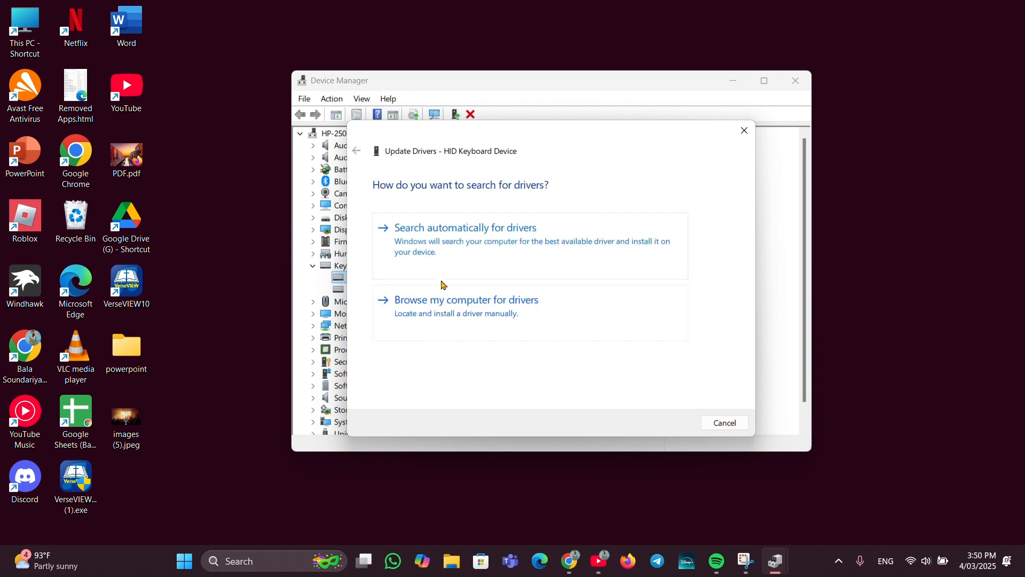
pyautogui.moveTo(503, 312)
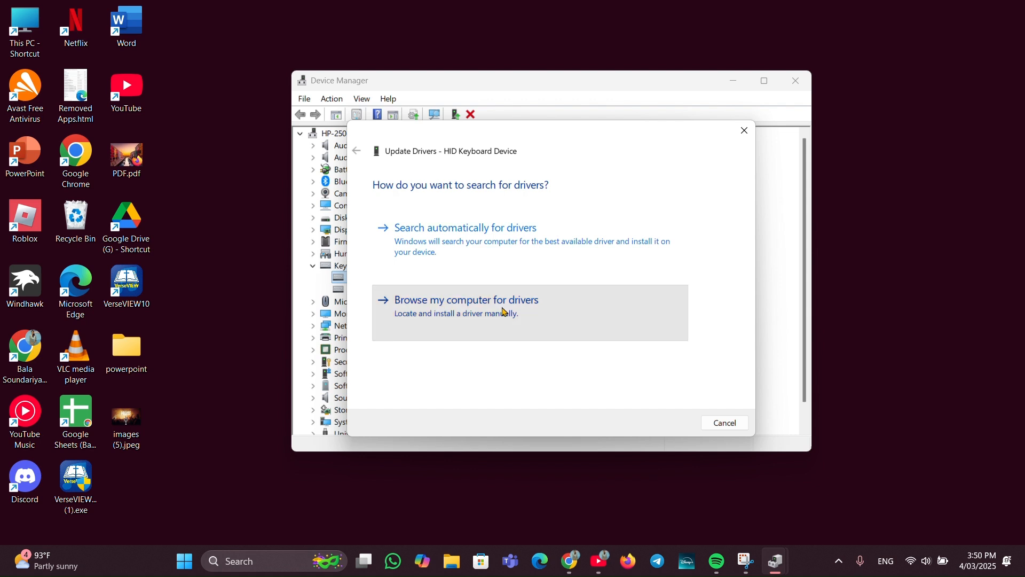
pyautogui.click(465, 299)
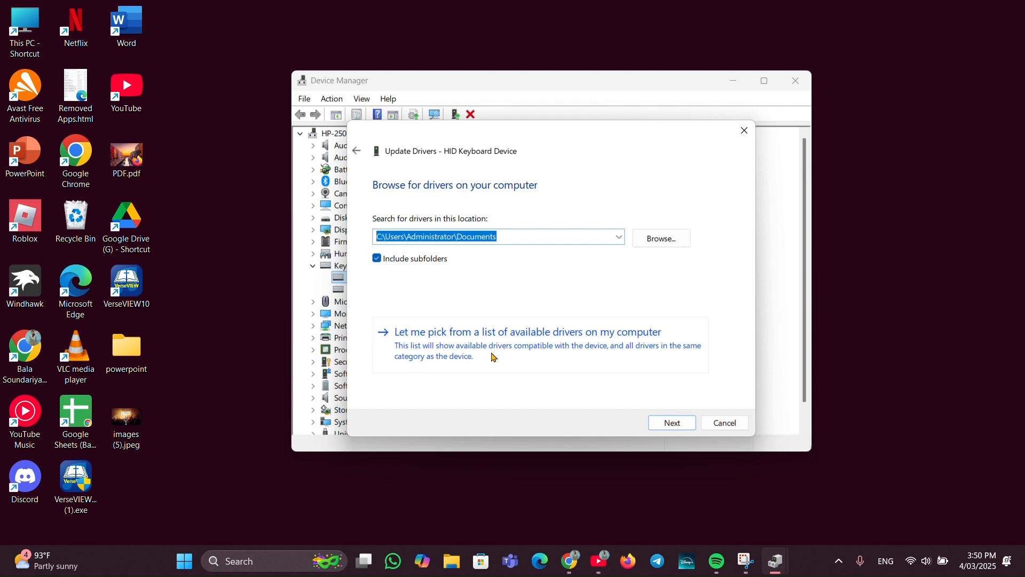
pyautogui.click(526, 331)
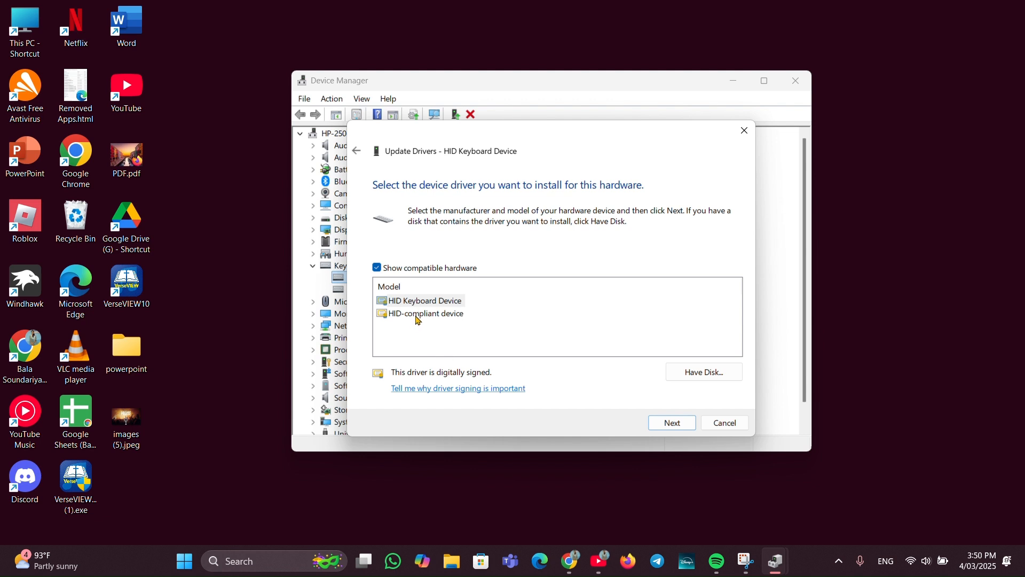
pyautogui.moveTo(432, 313)
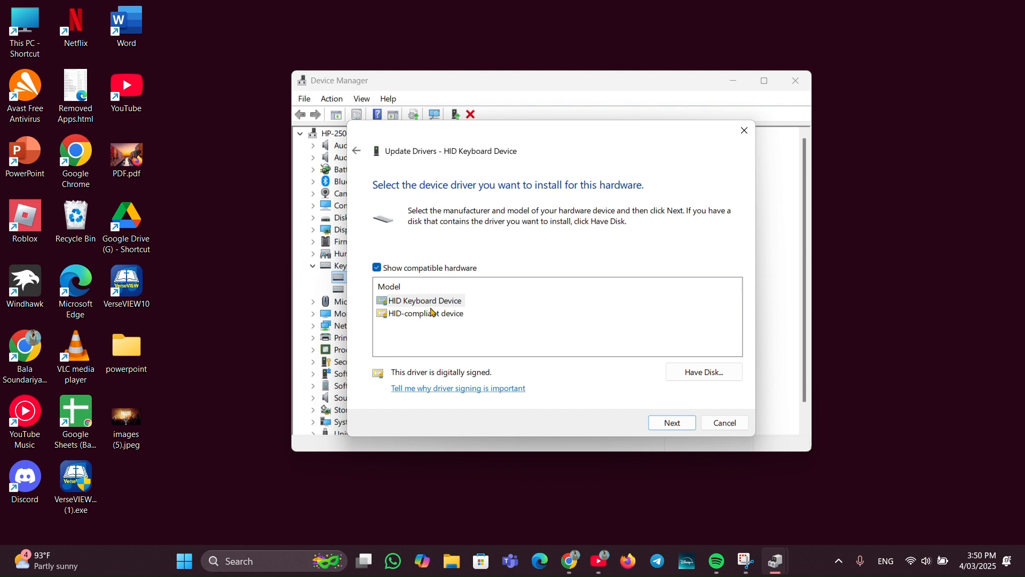
# Install the compatible HID Keyboard Device driver and dismiss the success message
pyautogui.click(671, 423)
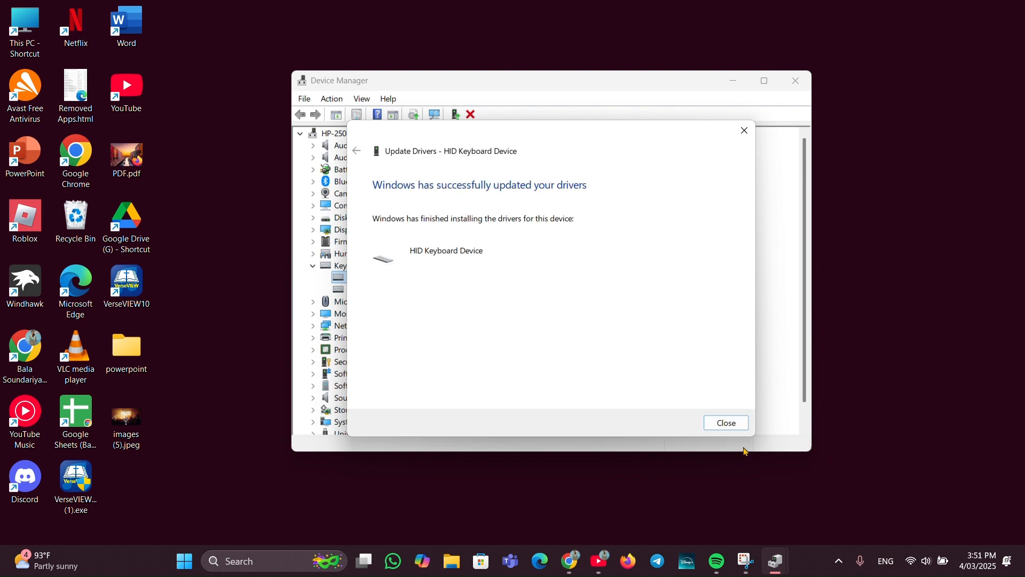
pyautogui.click(724, 423)
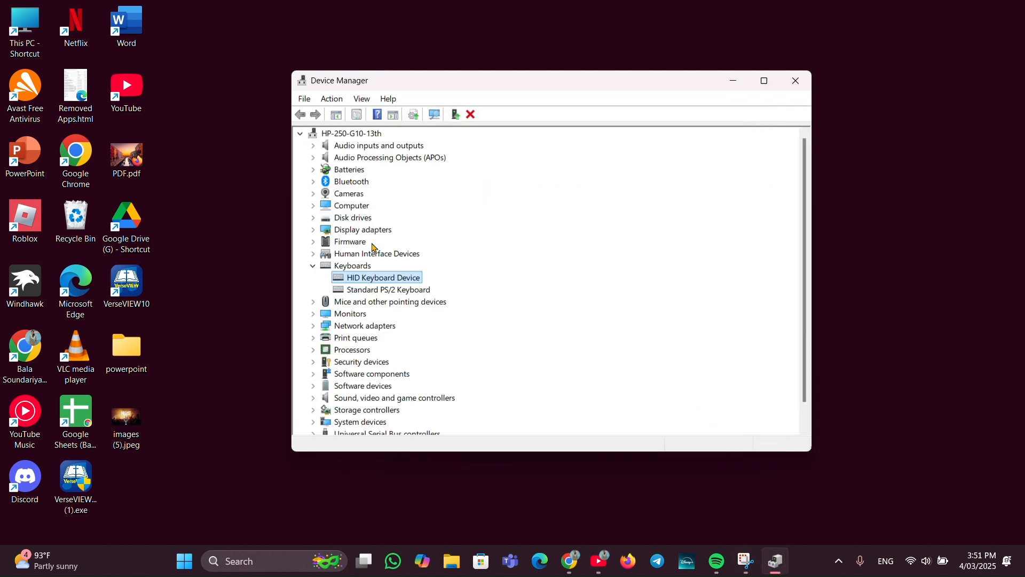
# Reinstall the Standard PS/2 Keyboard driver from the compatible drivers list and dismiss the success message
pyautogui.click(387, 289)
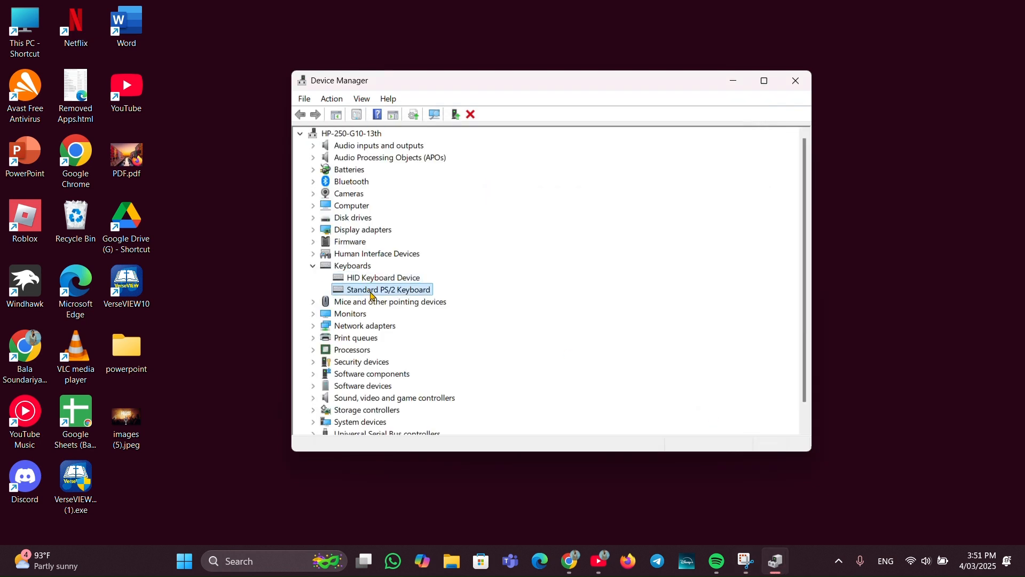
pyautogui.rightClick(387, 290)
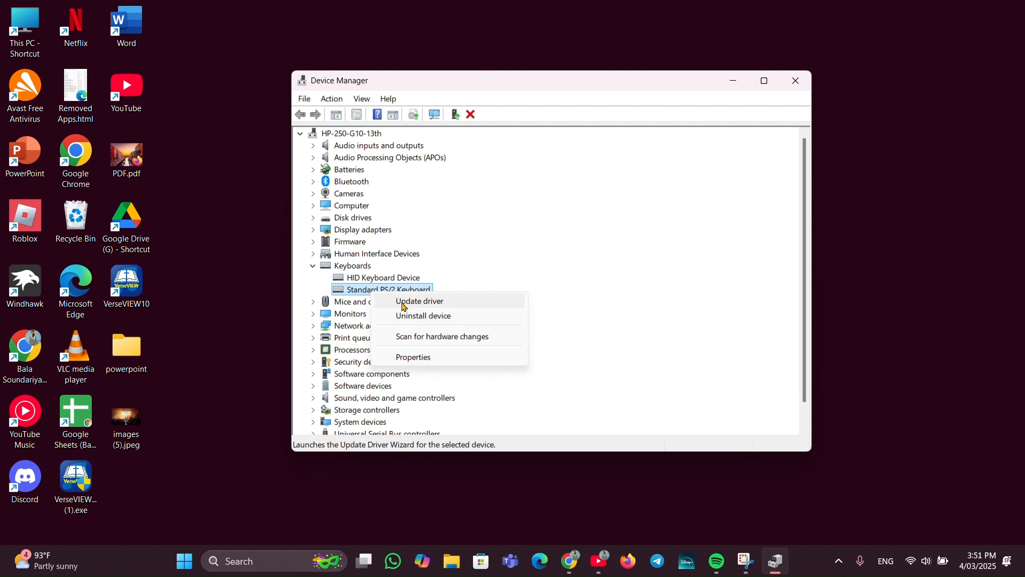
pyautogui.click(419, 301)
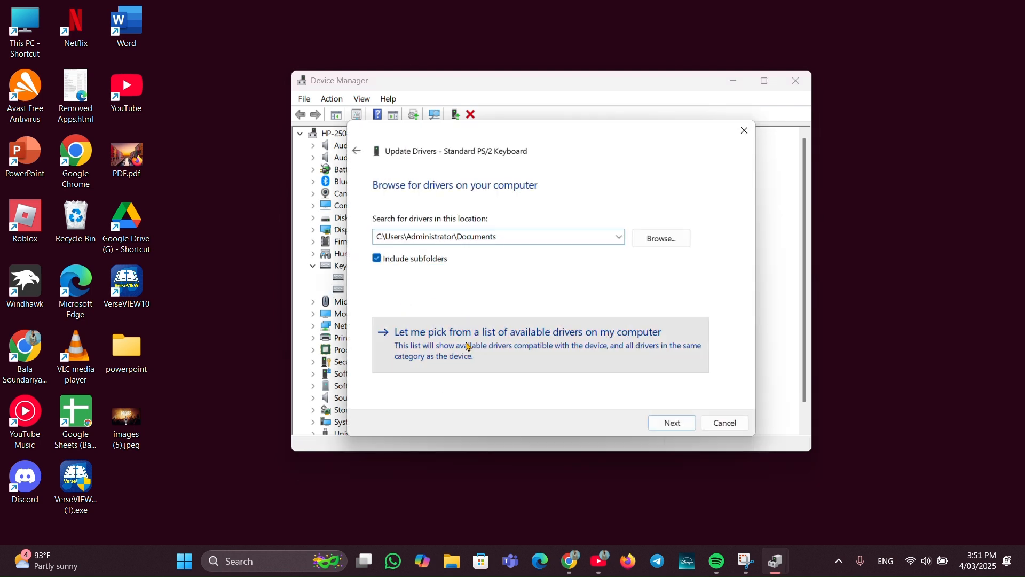
pyautogui.click(671, 423)
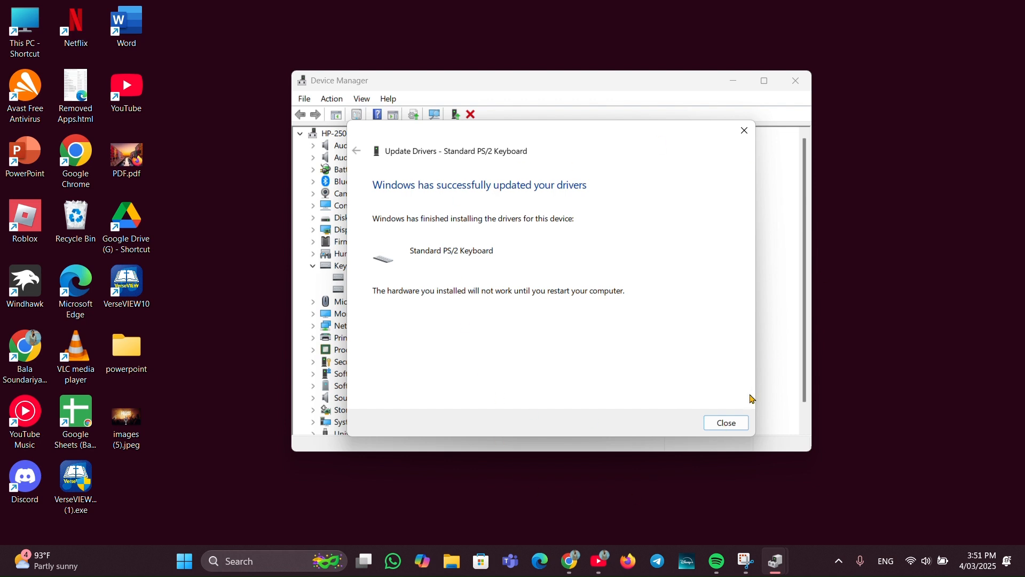
pyautogui.click(725, 423)
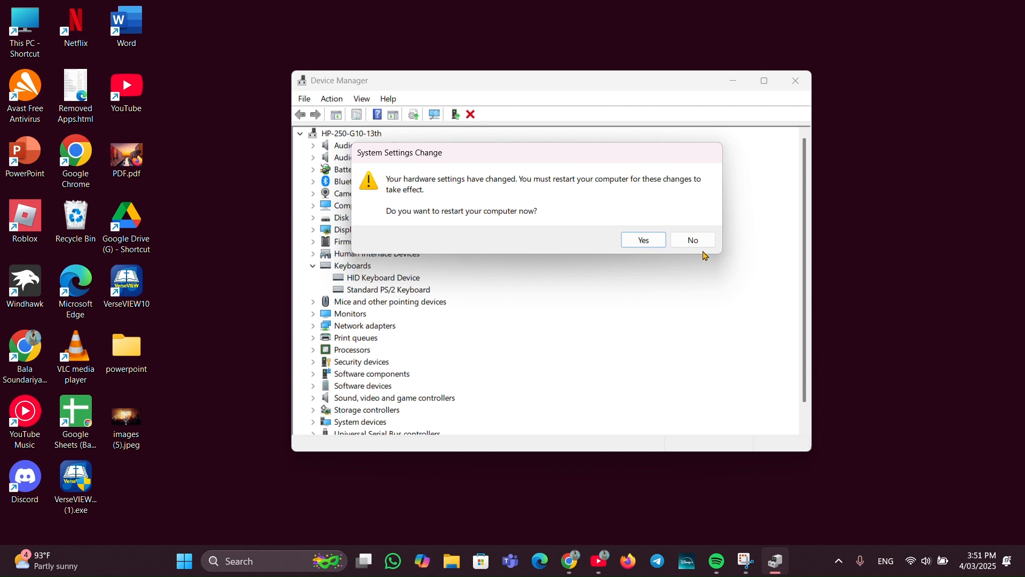
pyautogui.moveTo(564, 249)
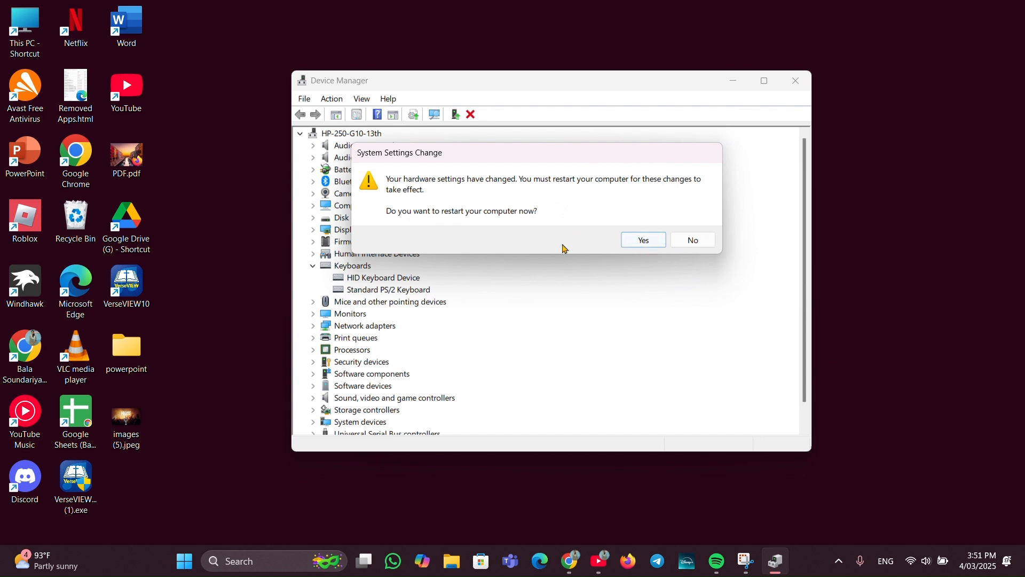
pyautogui.moveTo(766, 268)
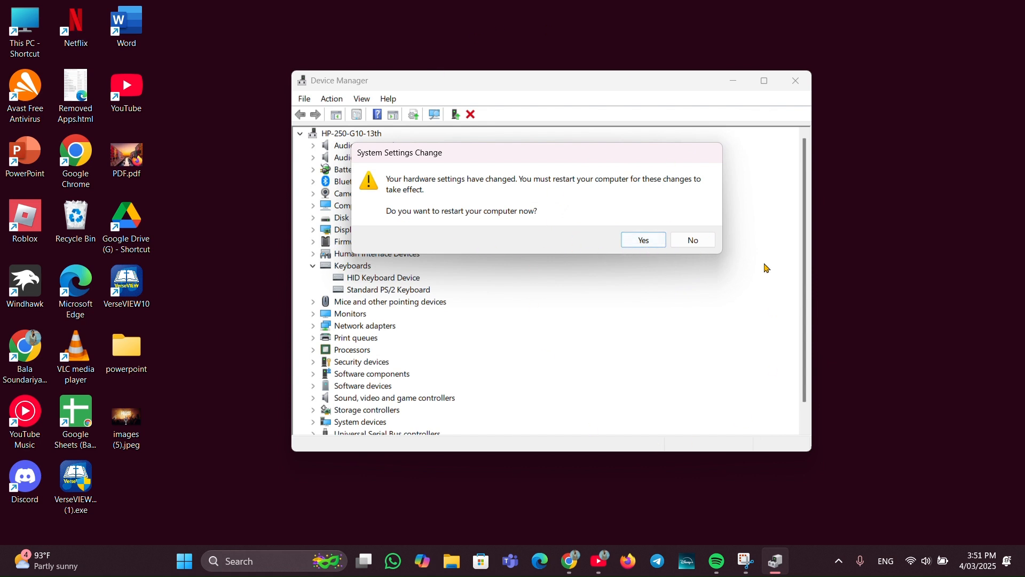
pyautogui.moveTo(637, 213)
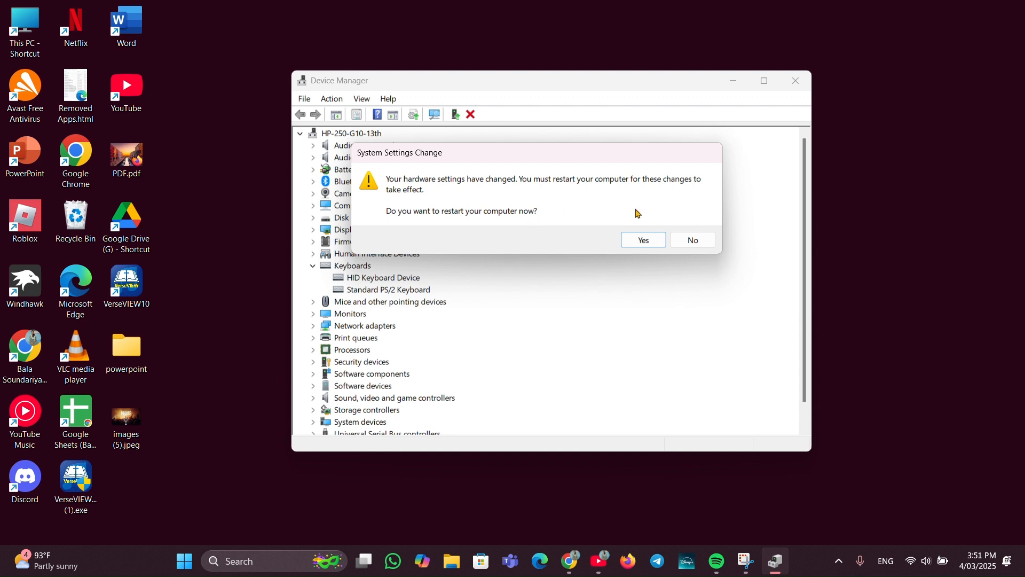
pyautogui.moveTo(725, 257)
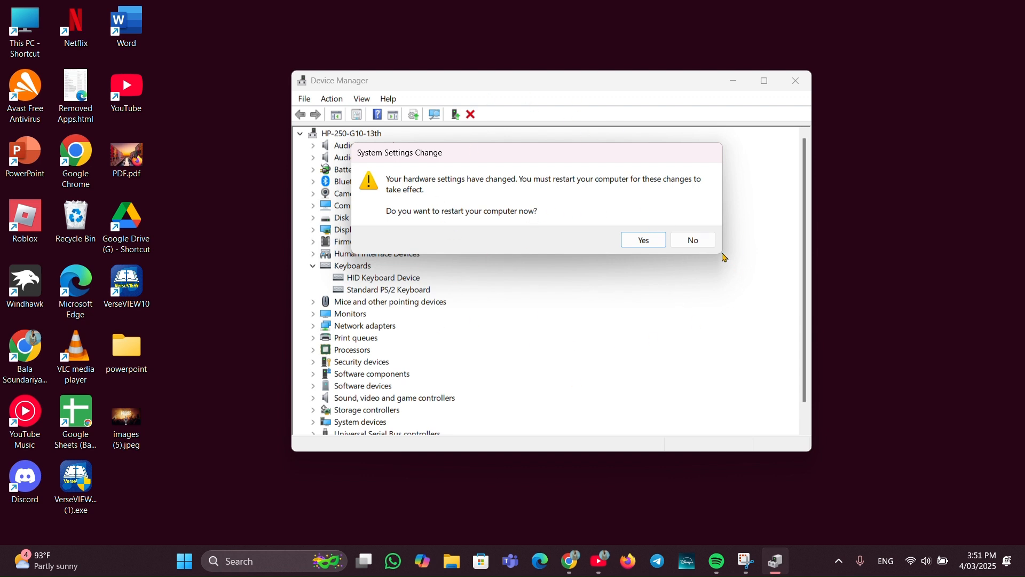
pyautogui.moveTo(692, 239)
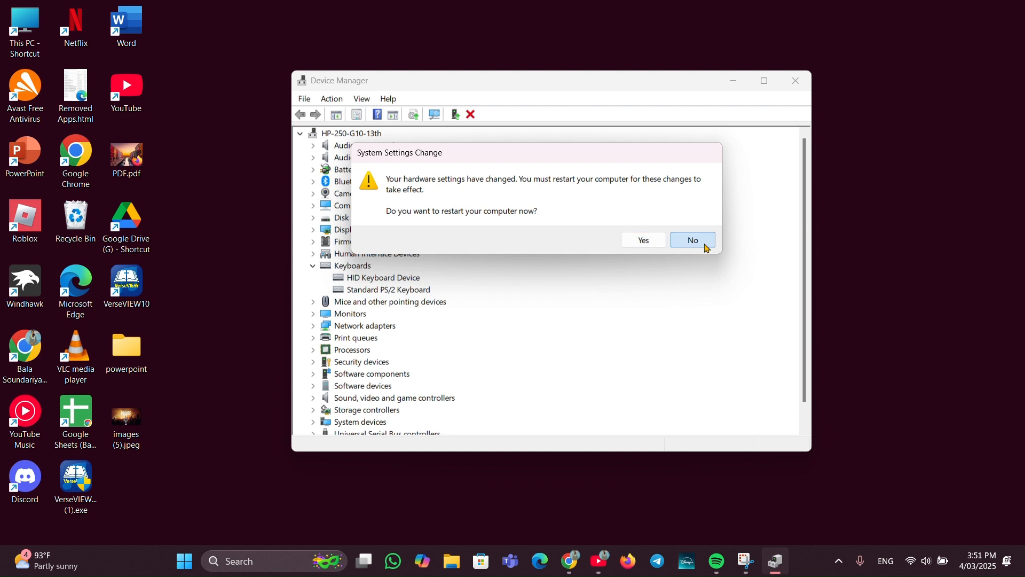
# Decline the restart prompt and leave both keyboard devices listed with updated drivers
pyautogui.click(692, 240)
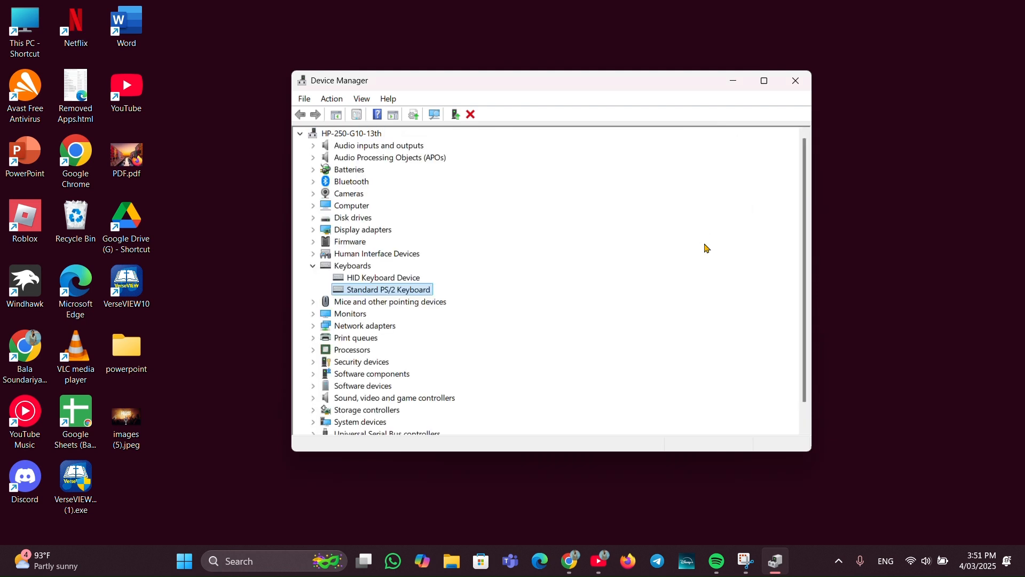
pyautogui.moveTo(393, 285)
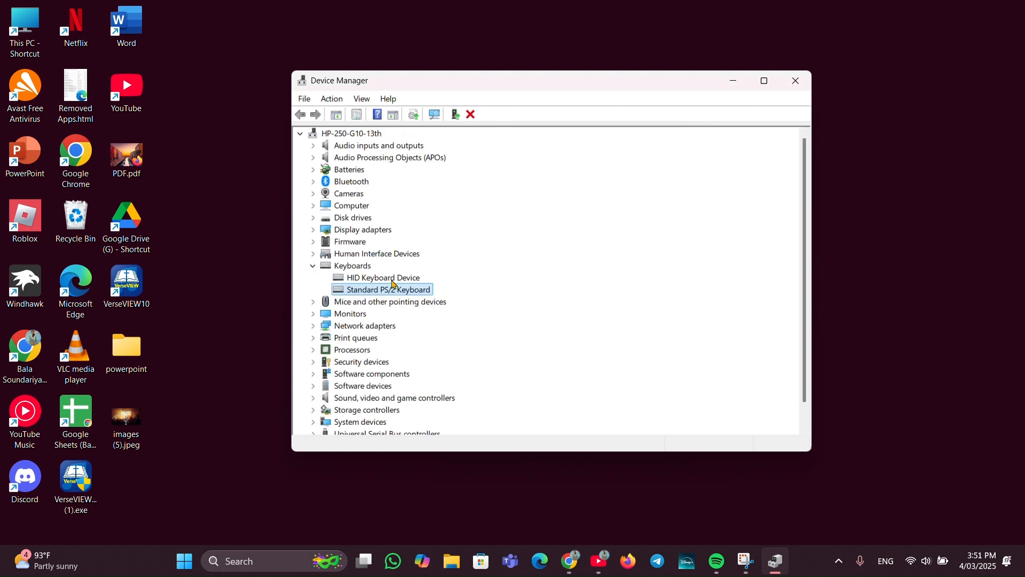
pyautogui.rightClick(381, 277)
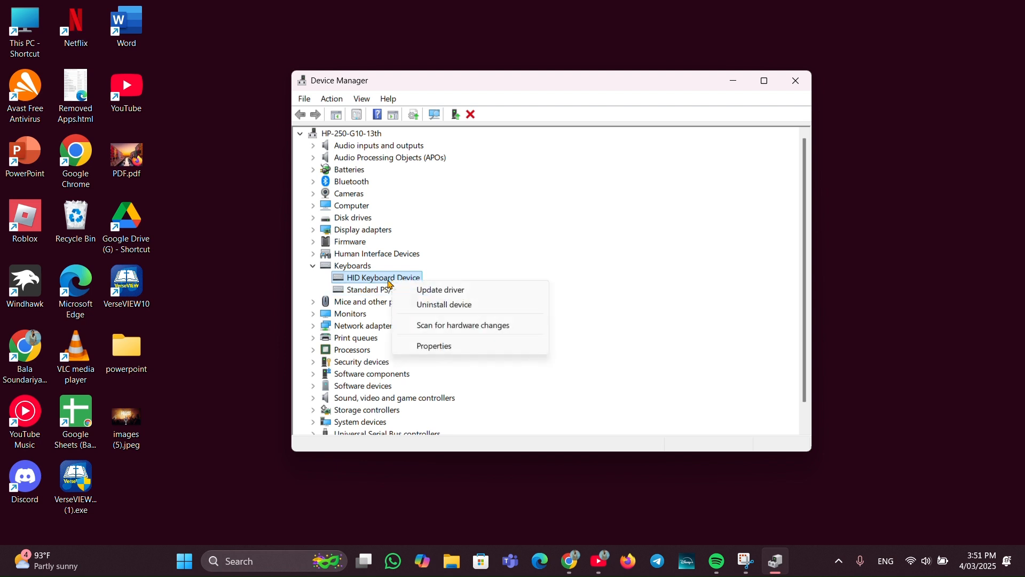
pyautogui.click(443, 305)
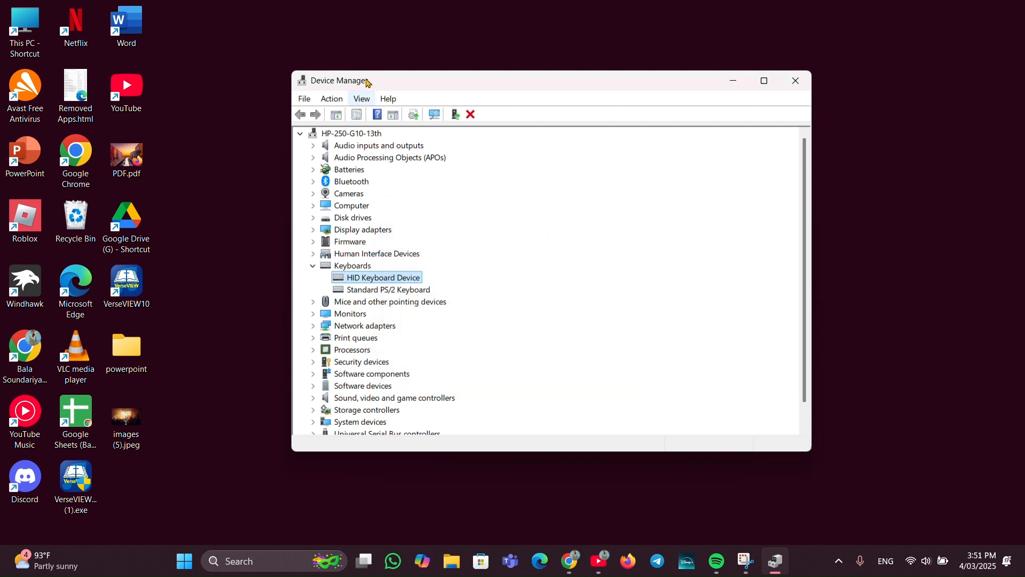
pyautogui.moveTo(667, 237)
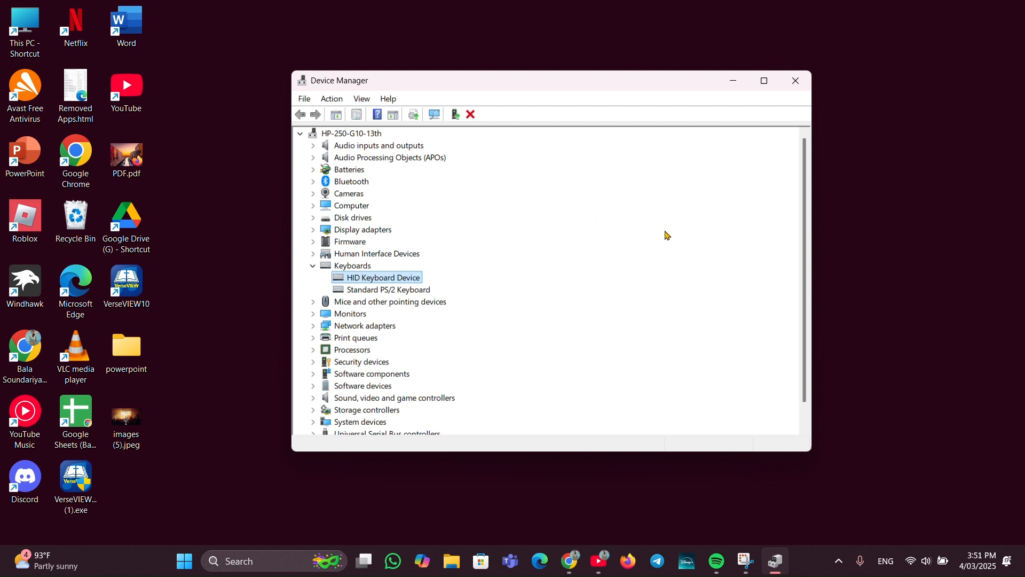
pyautogui.moveTo(652, 221)
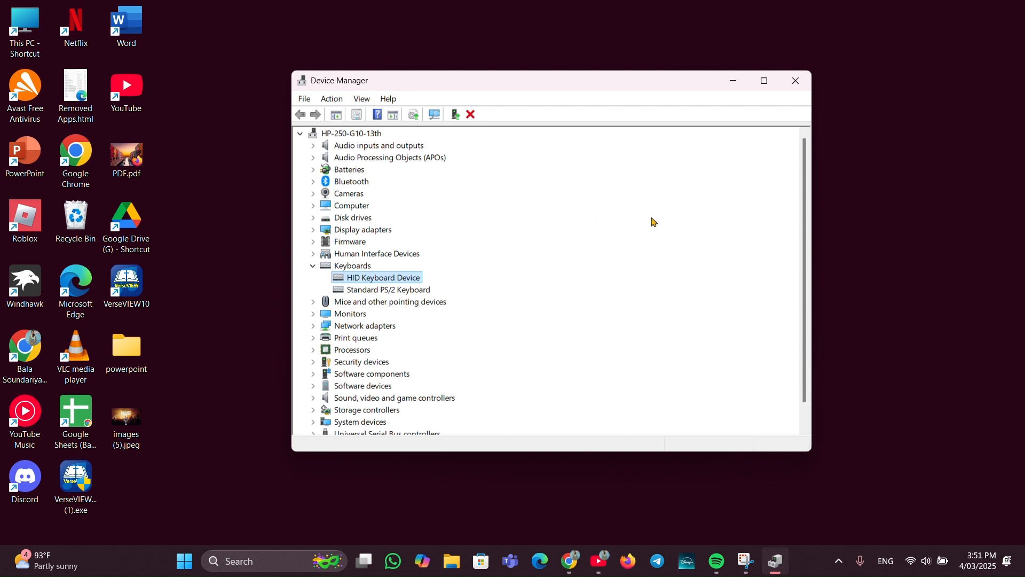
pyautogui.moveTo(451, 23)
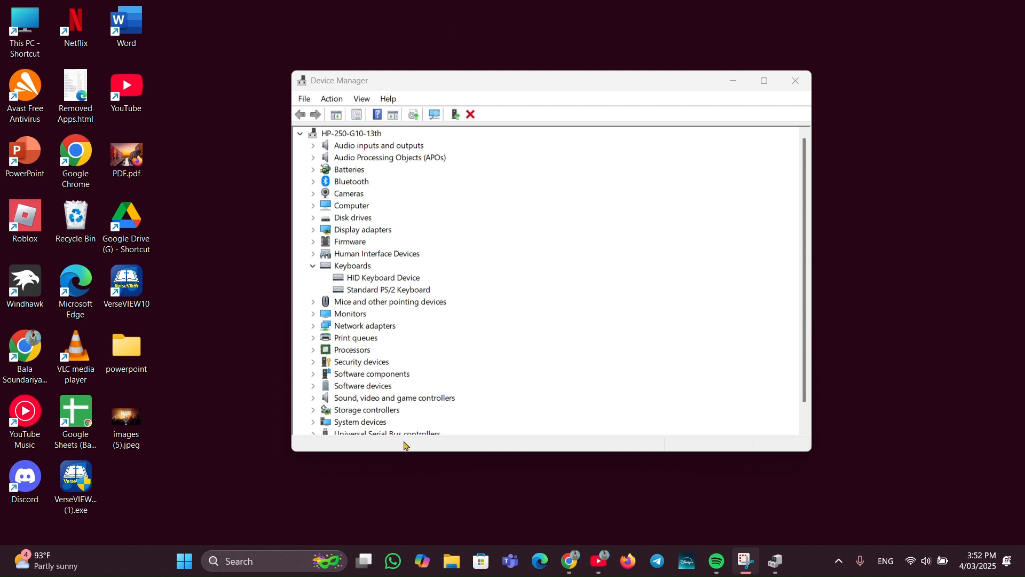
# Reach Windows Update from the Start quick links and check for updates
pyautogui.rightClick(183, 561)
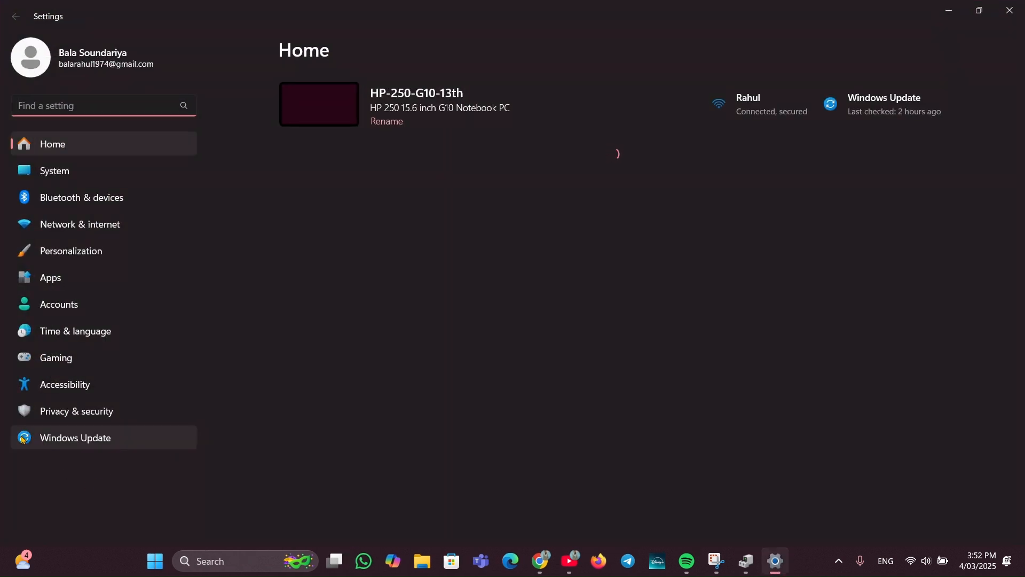
pyautogui.click(75, 438)
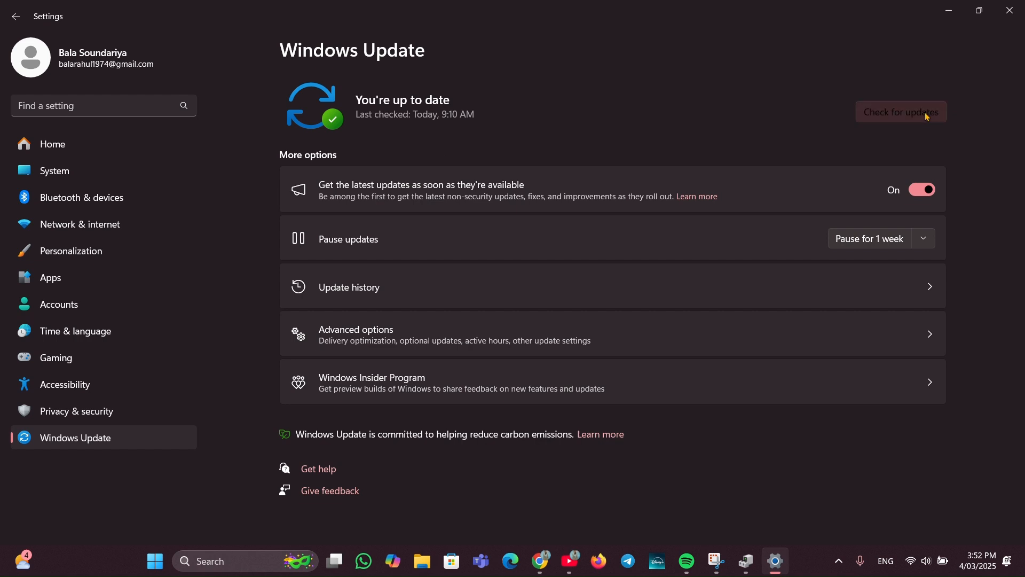
pyautogui.click(900, 111)
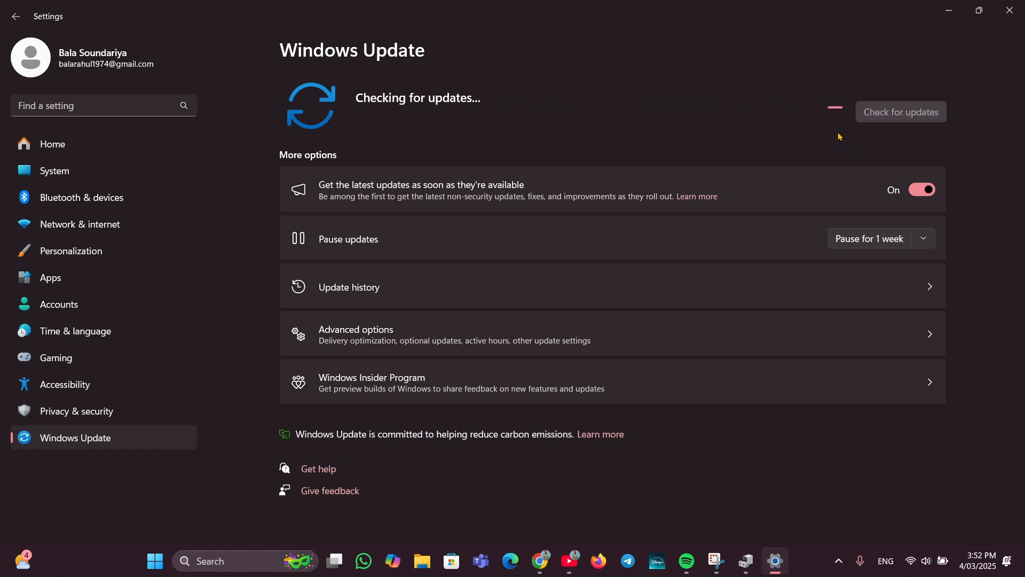
pyautogui.moveTo(822, 157)
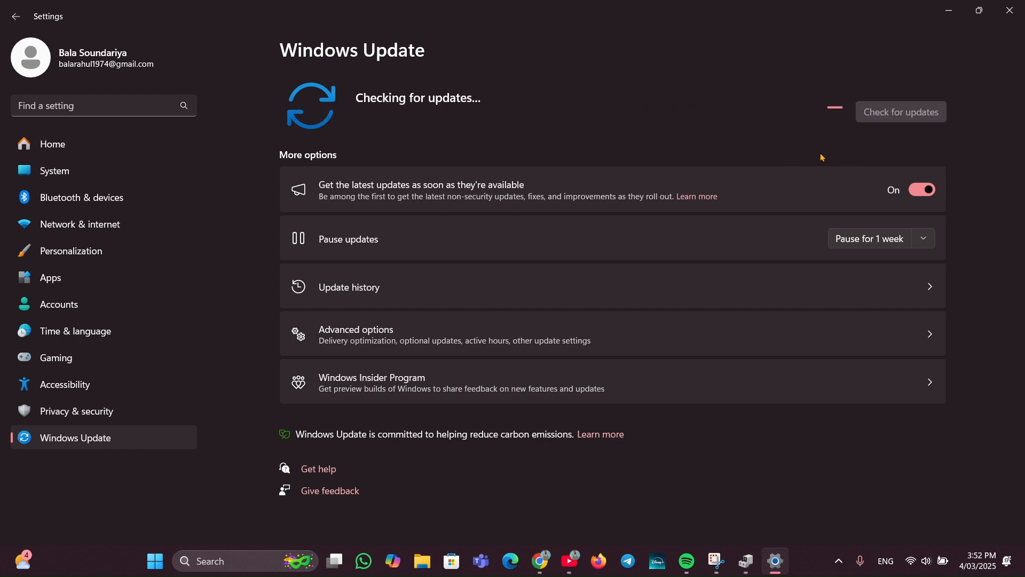
pyautogui.moveTo(867, 130)
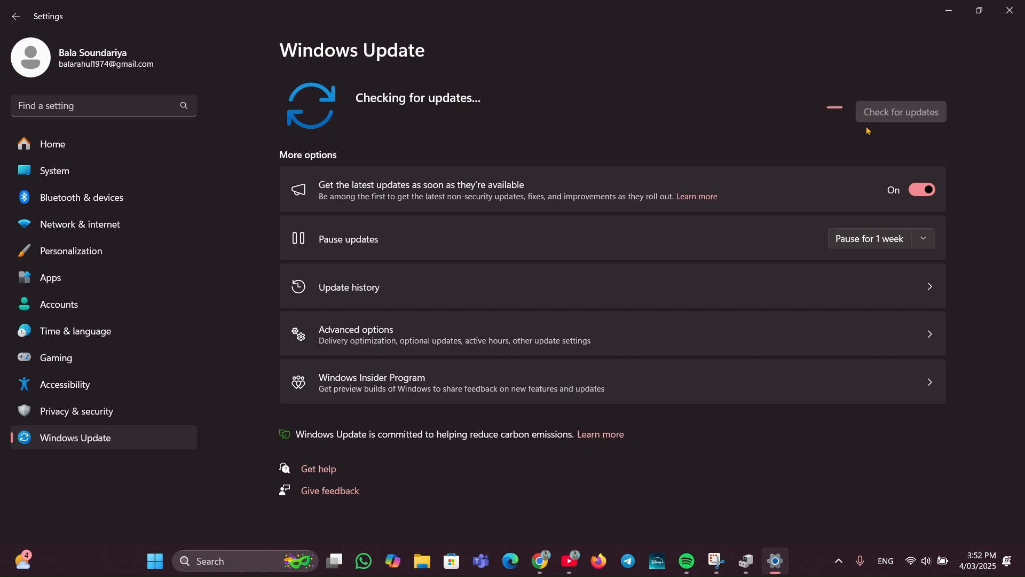